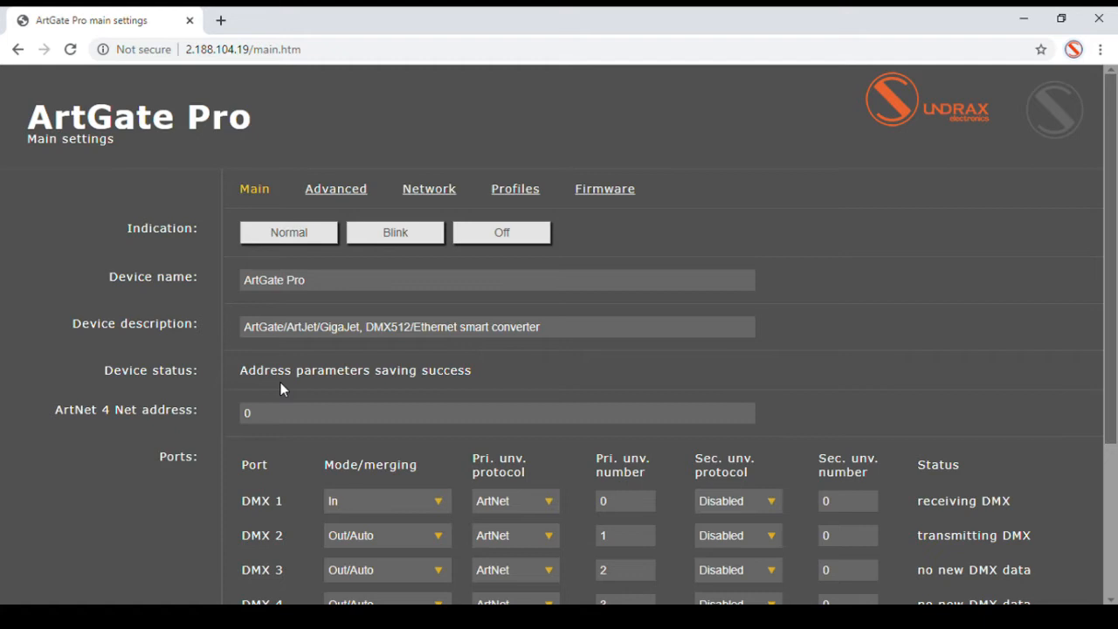
Review the DMX 1 protocol choices on the Main page, keeping ArtNet selected.
scroll(down, 3)
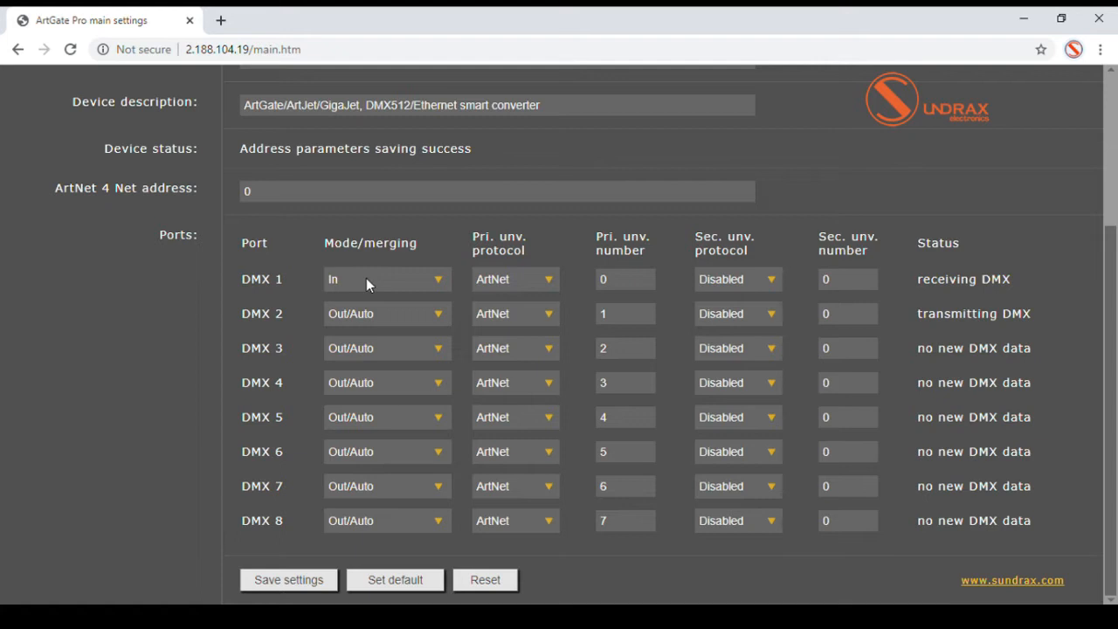
click(513, 279)
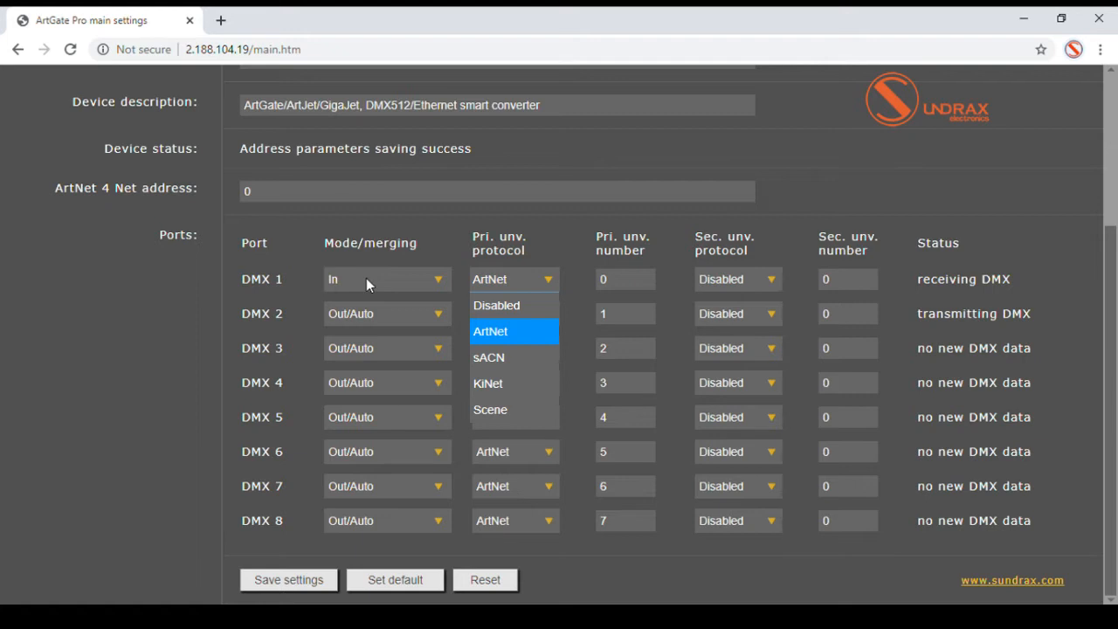
click(513, 332)
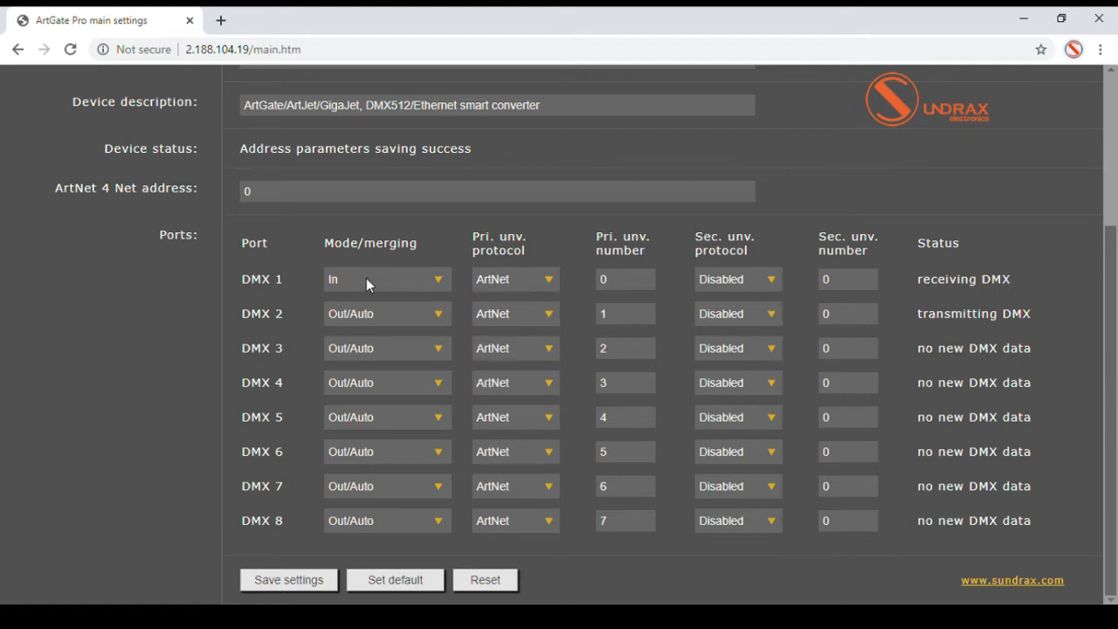
Check DMX 1's mode/merging choices, then bring up the Advanced page with its RDM device list.
click(386, 280)
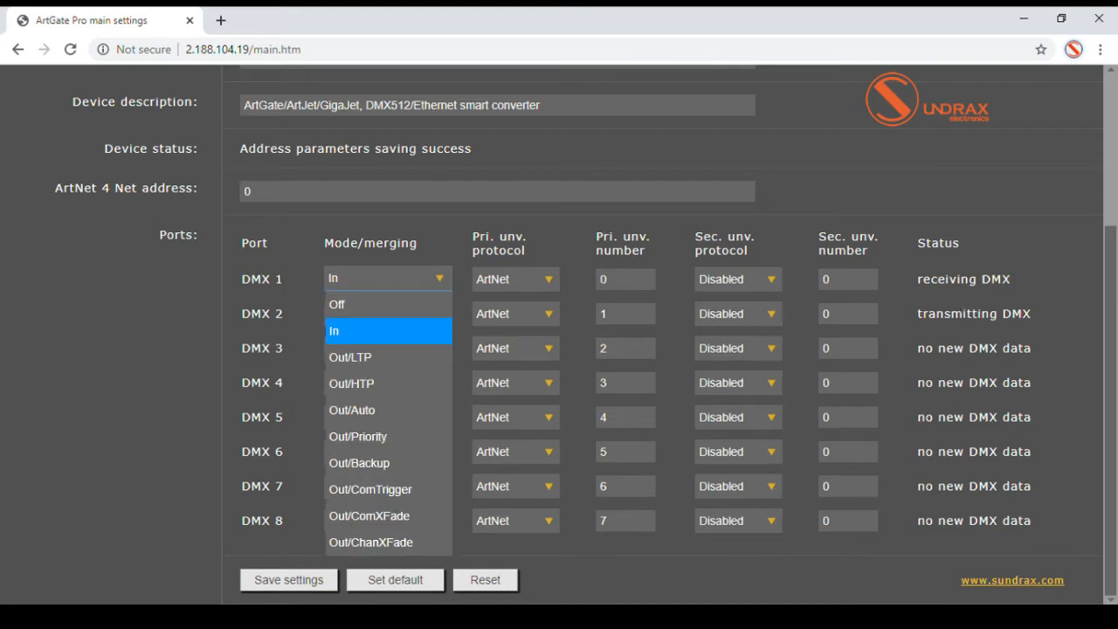
mouse_move(526, 289)
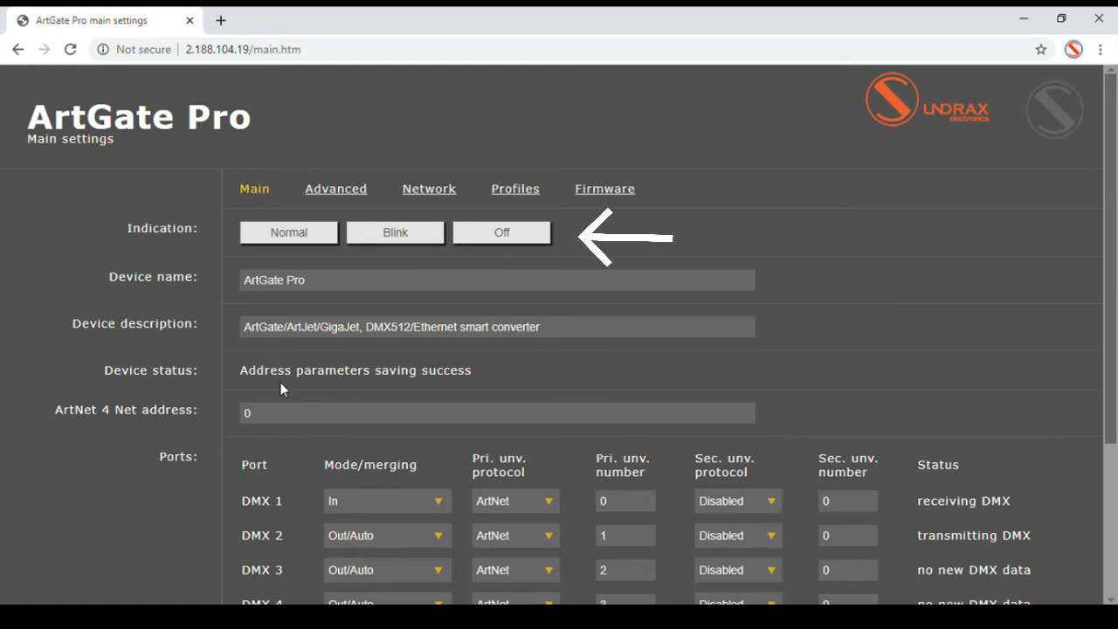
click(335, 189)
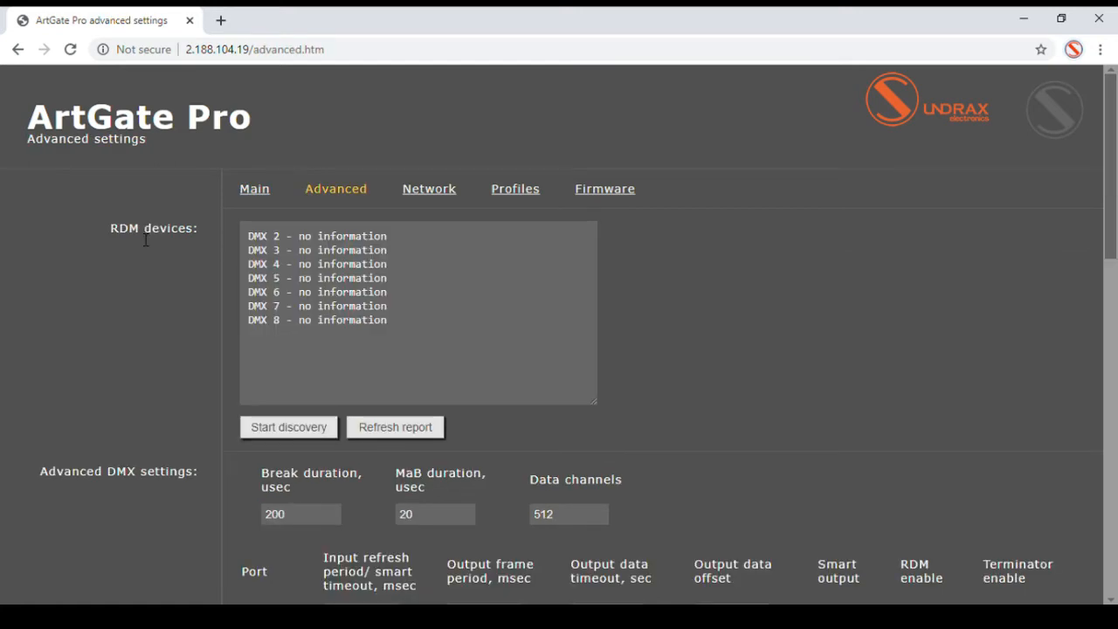
click(288, 426)
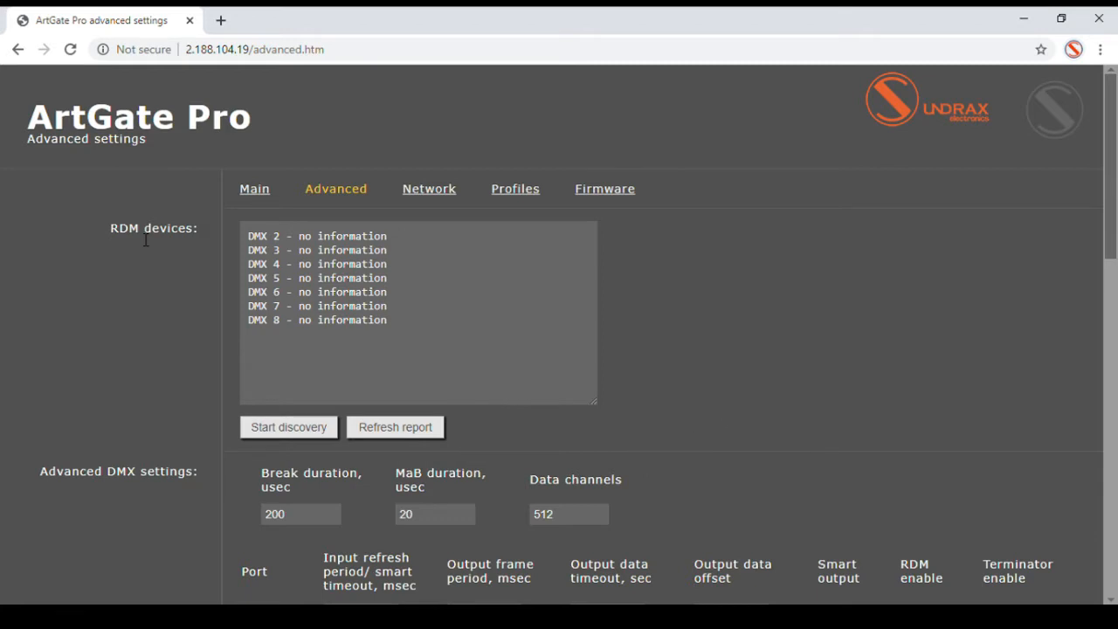
scroll(down, 3)
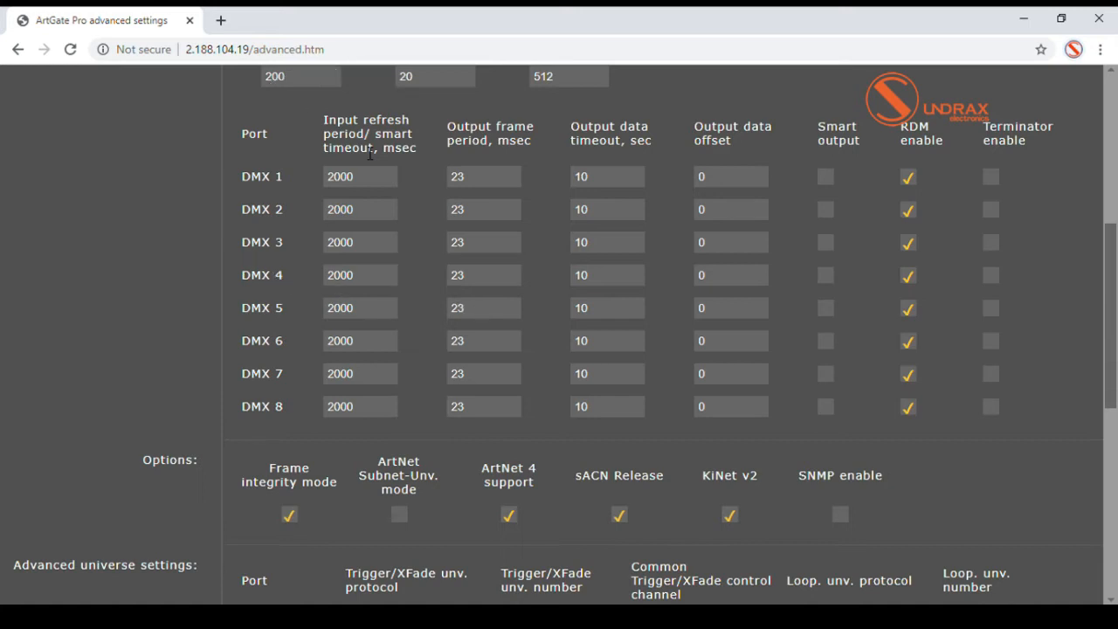
mouse_move(566, 266)
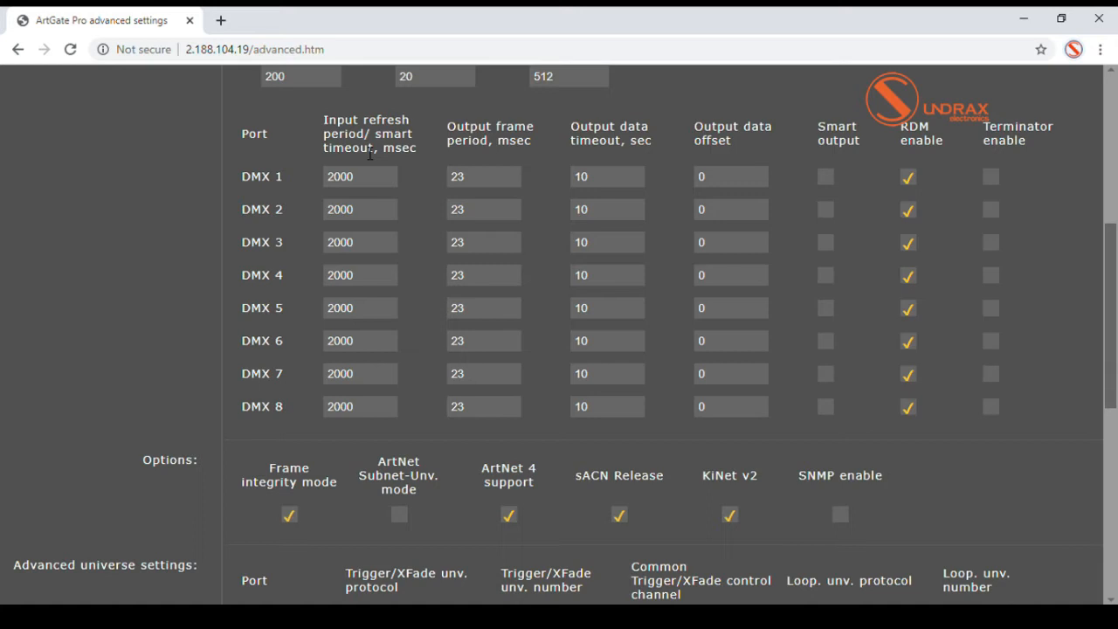
mouse_move(835, 248)
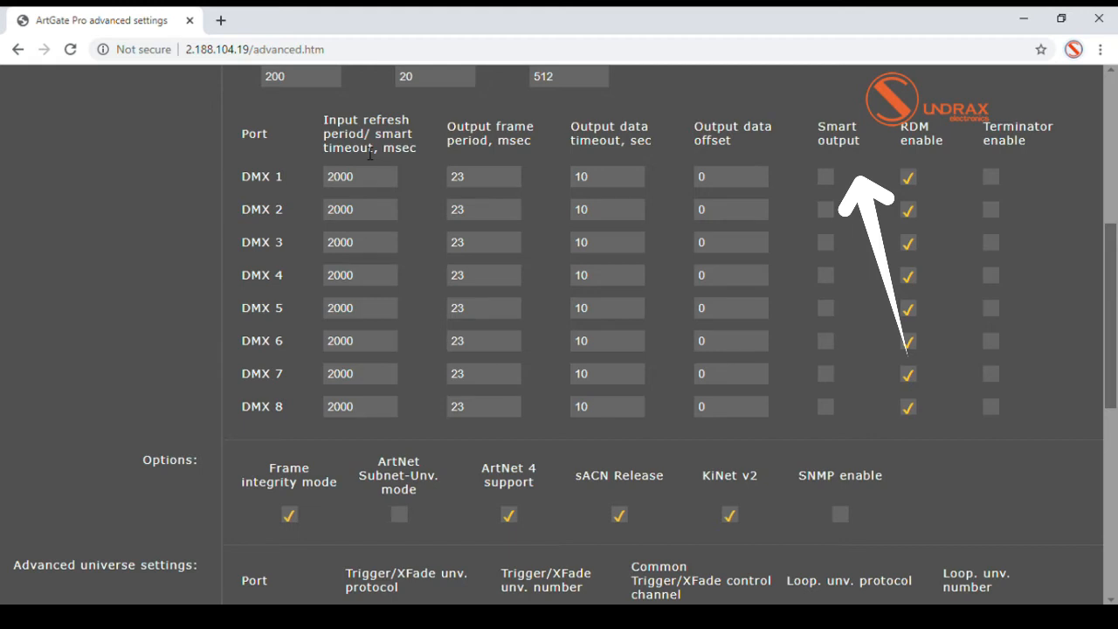
mouse_move(837, 149)
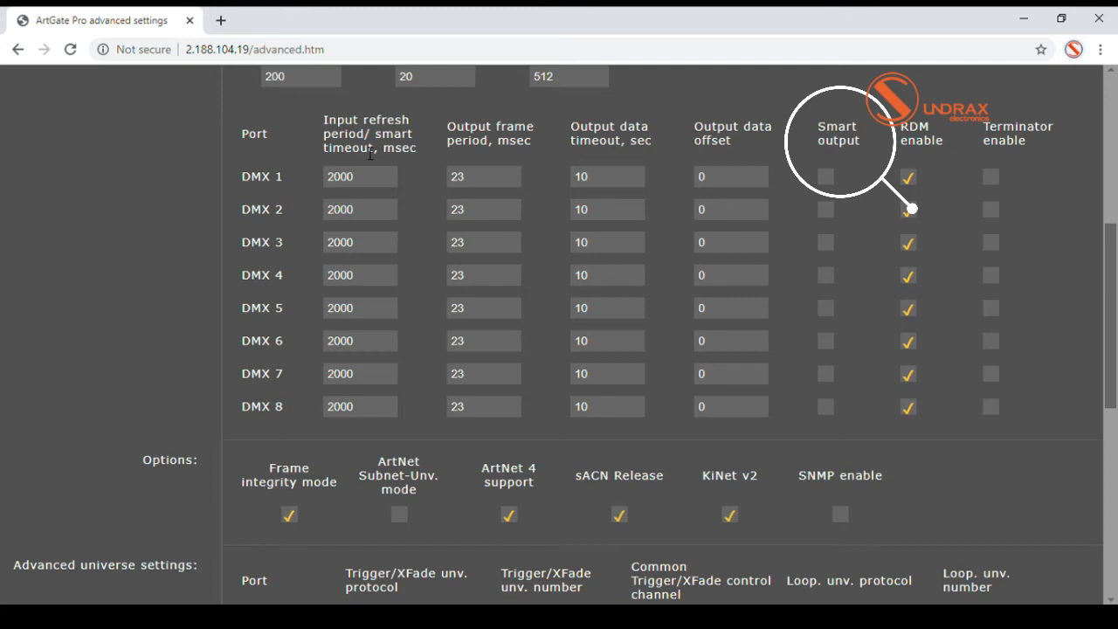
mouse_move(912, 209)
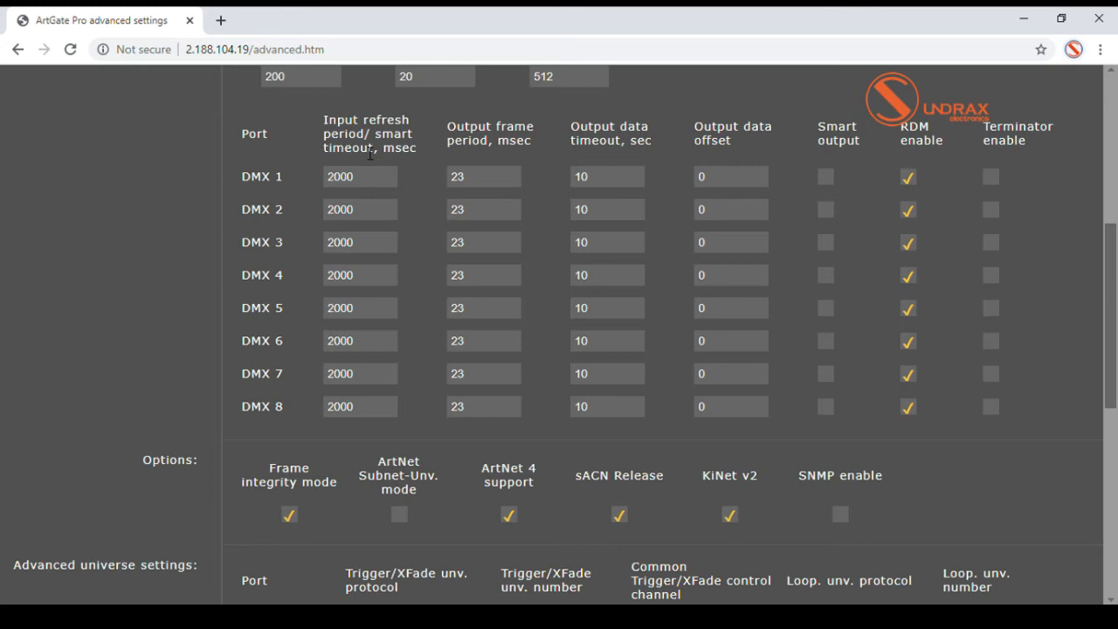
scroll(down, 3)
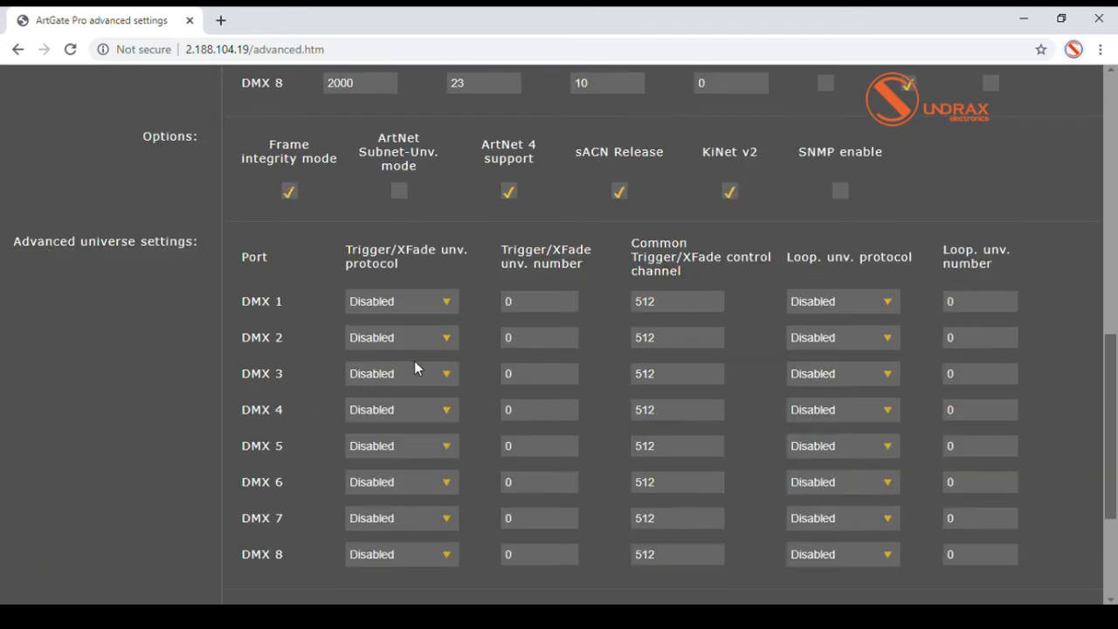
click(402, 301)
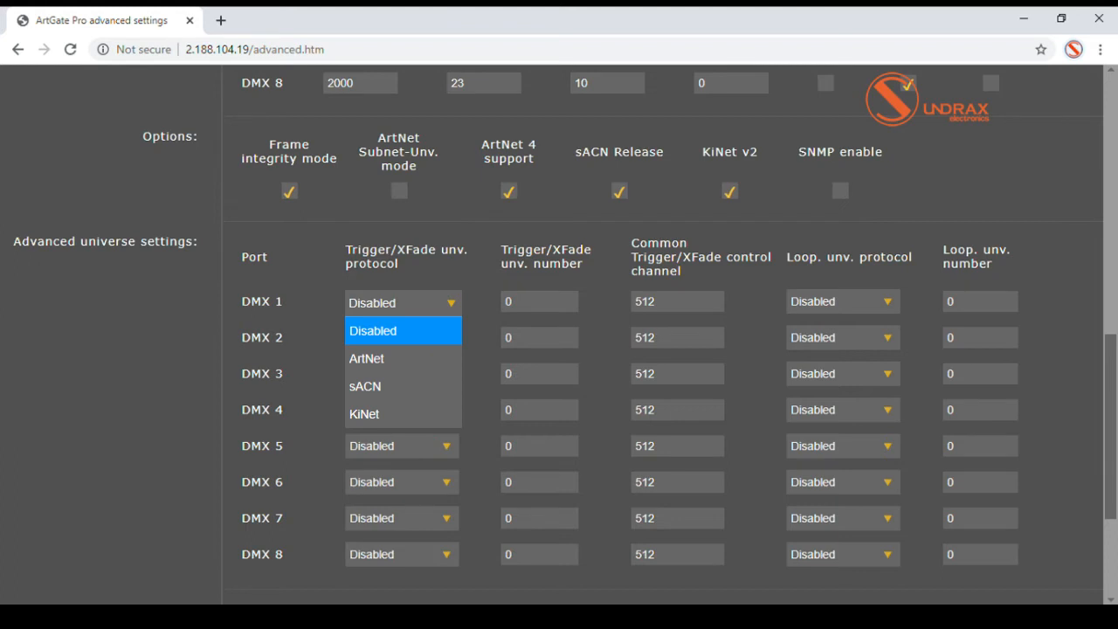
click(402, 330)
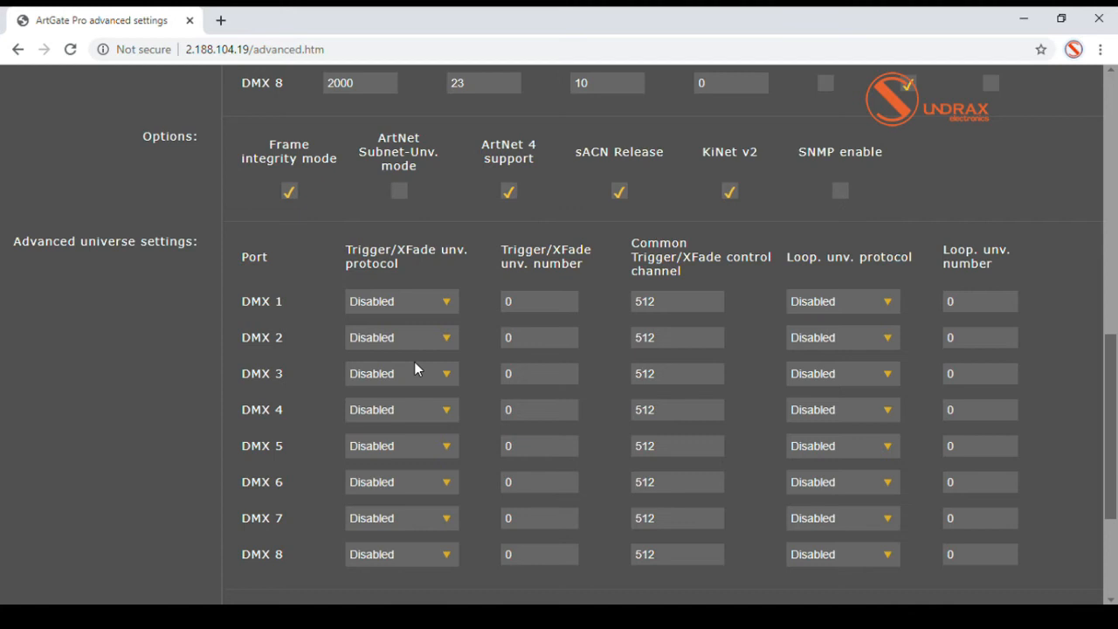
mouse_move(416, 379)
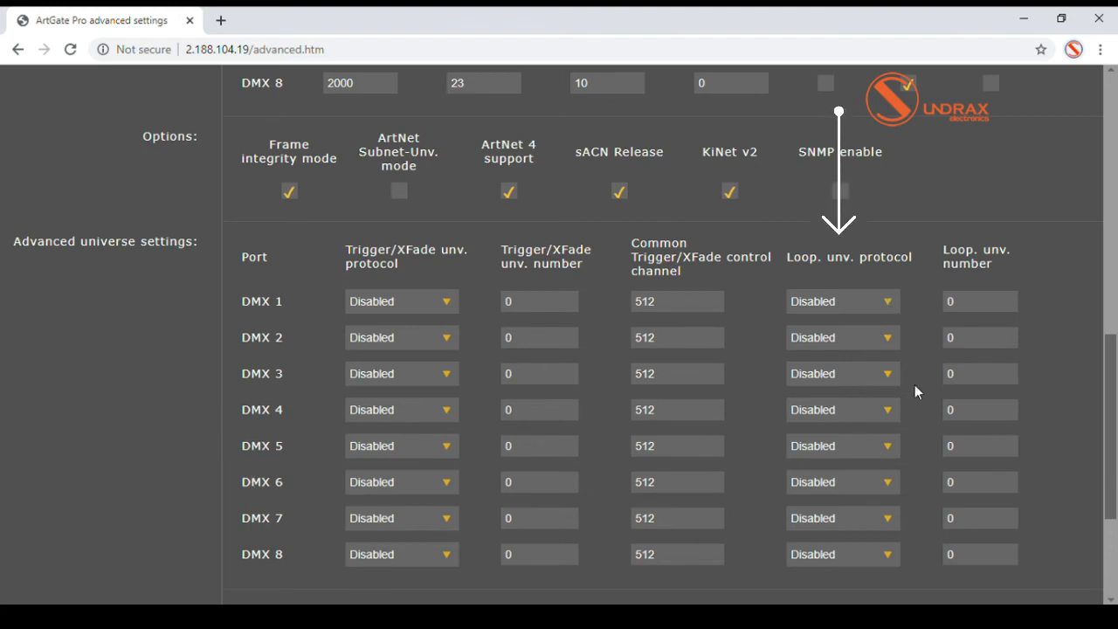
click(842, 300)
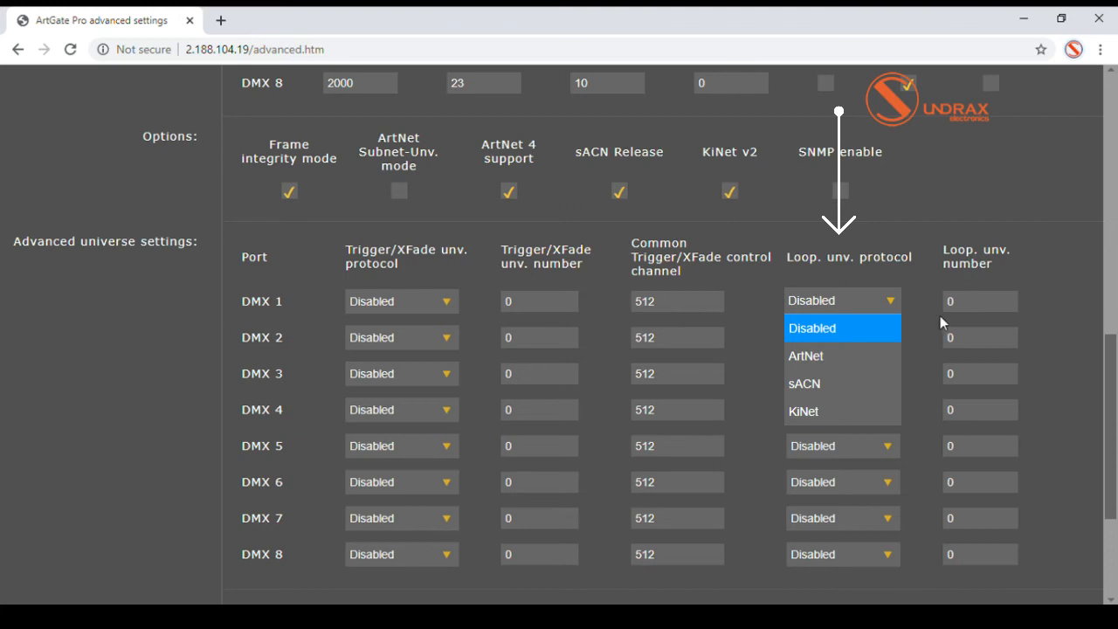
scroll(down, 3)
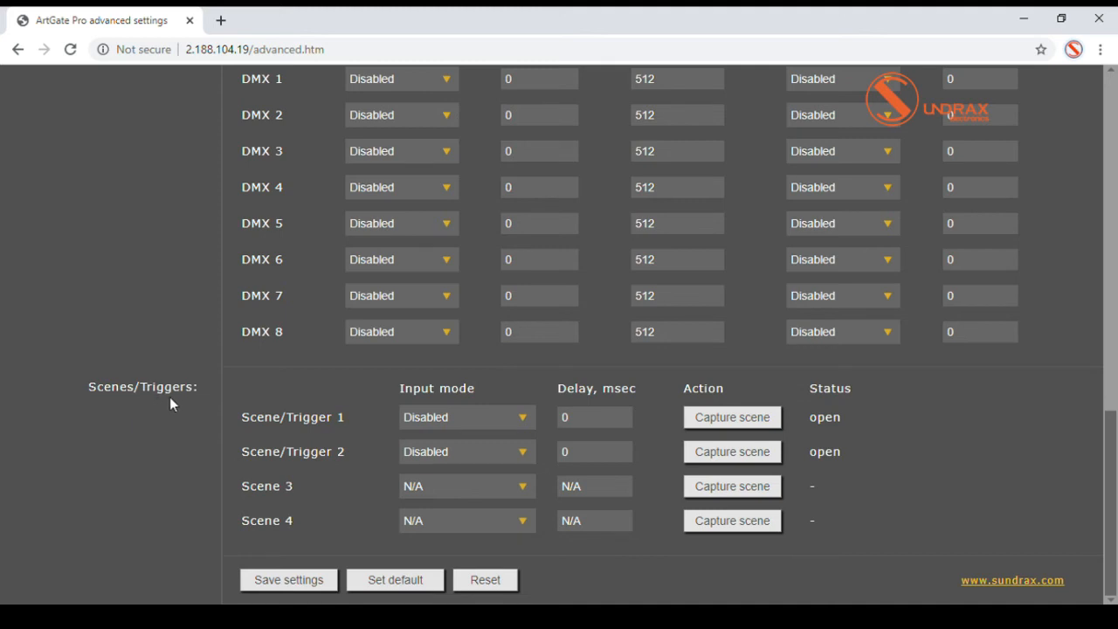
mouse_move(319, 402)
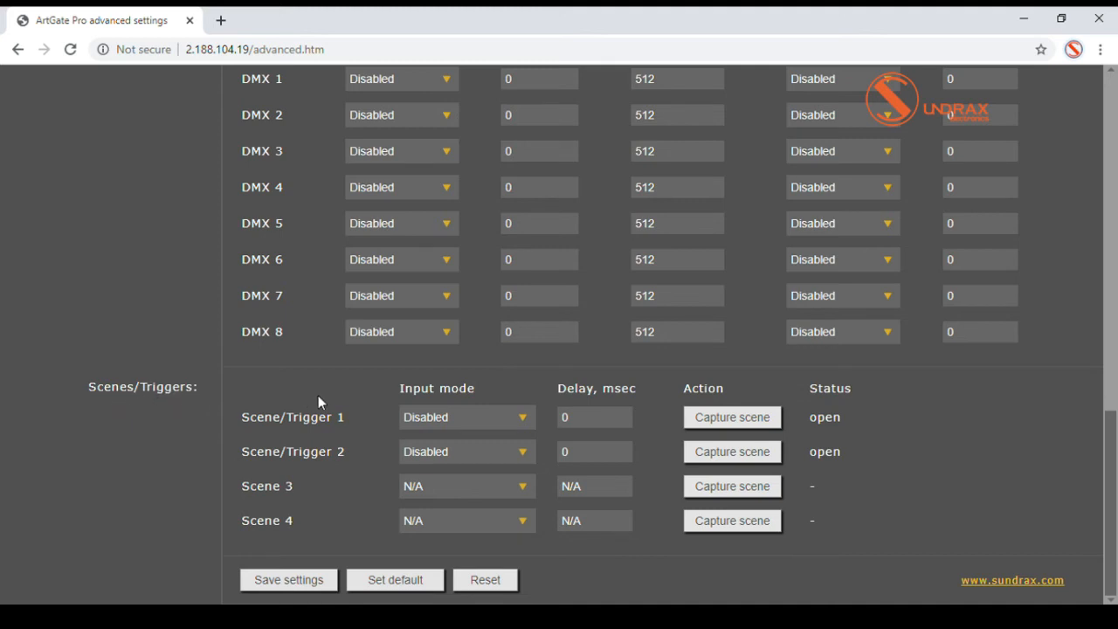
mouse_move(377, 433)
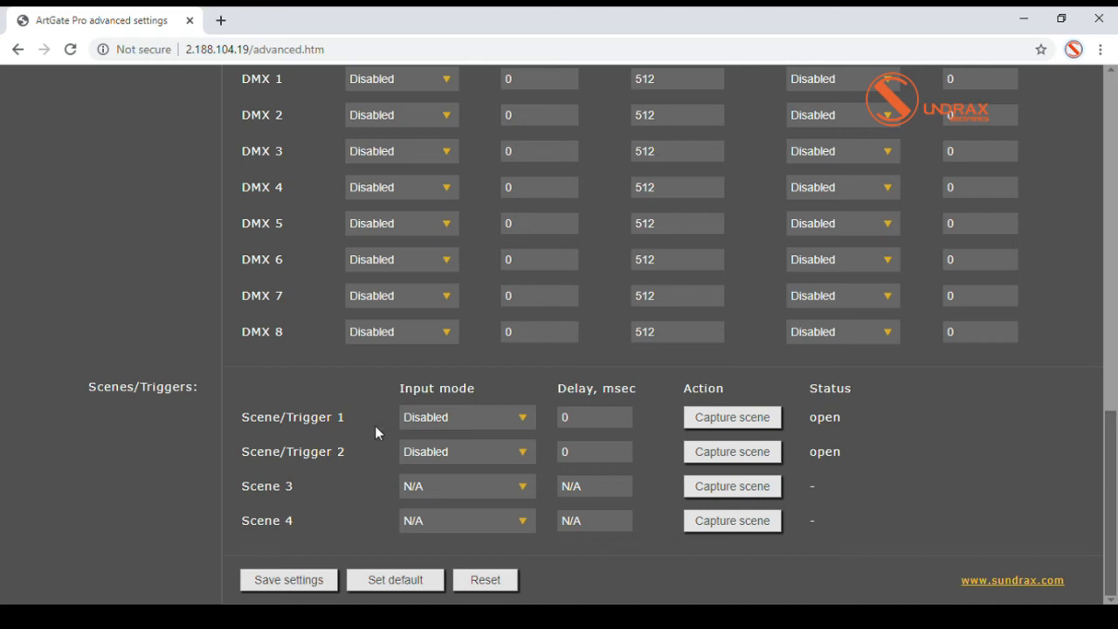
click(466, 416)
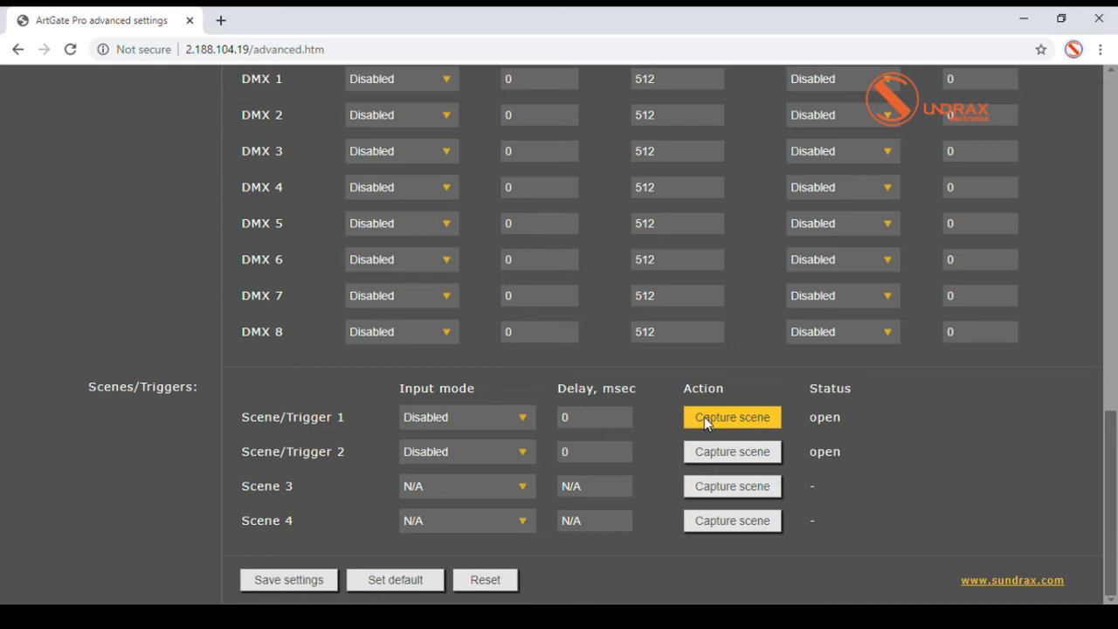
mouse_move(740, 420)
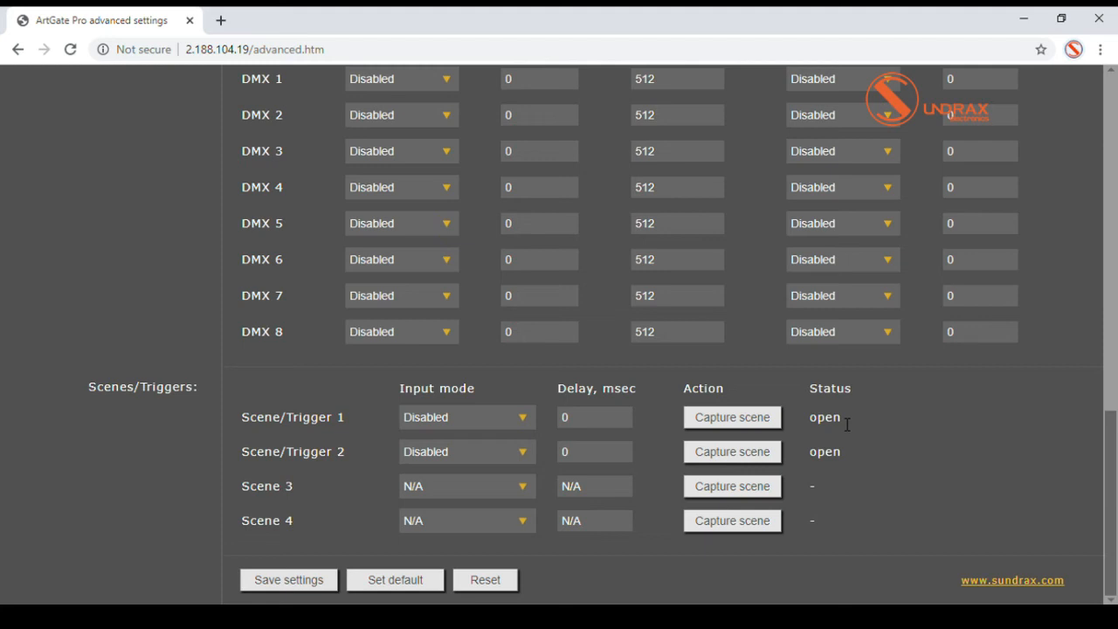
Show the Network page and review the IP, mask, gateway, UDP ports and access login fields.
click(419, 188)
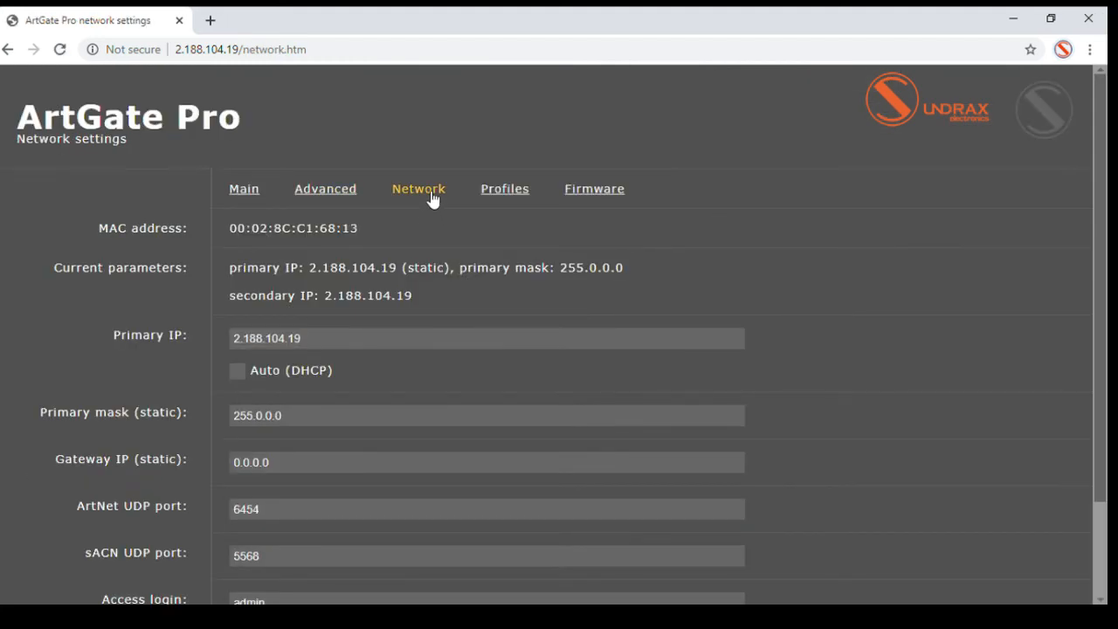
mouse_move(160, 243)
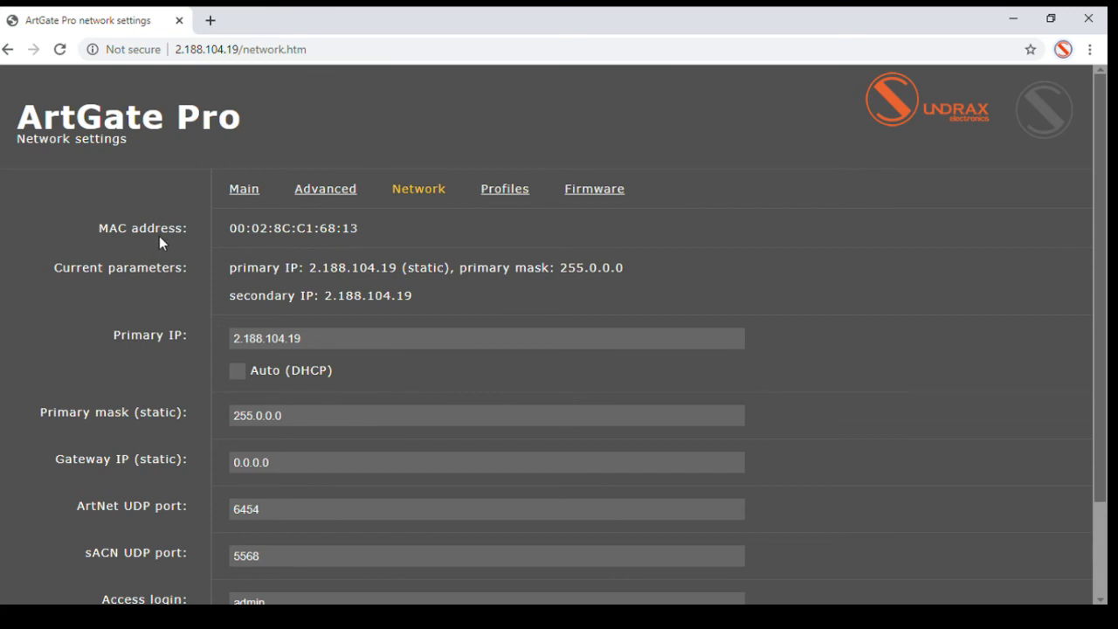
mouse_move(119, 283)
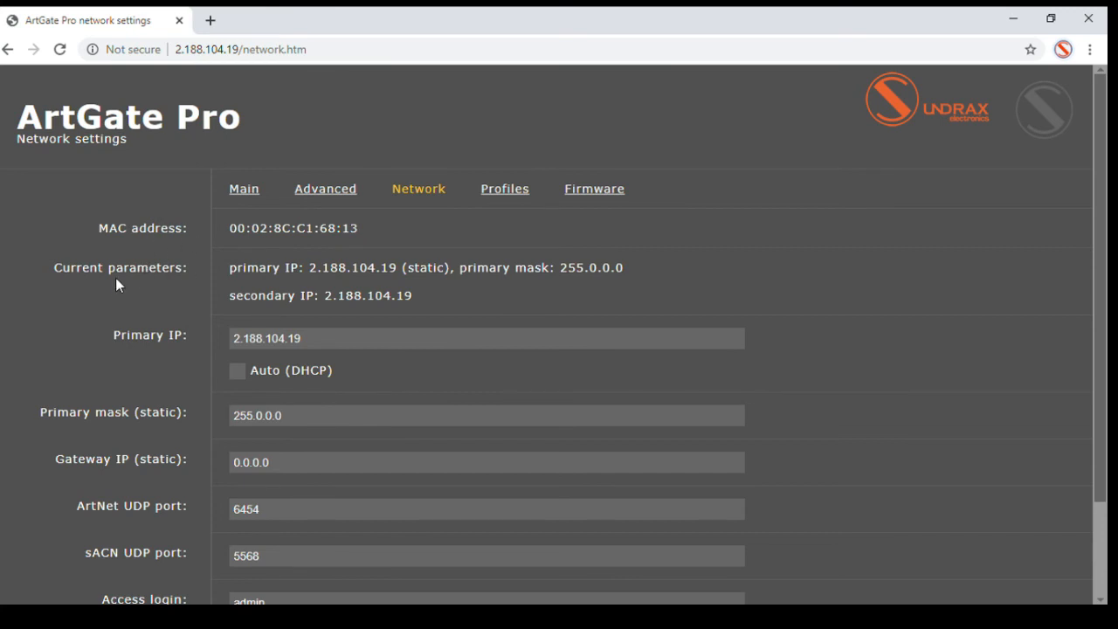
mouse_move(166, 281)
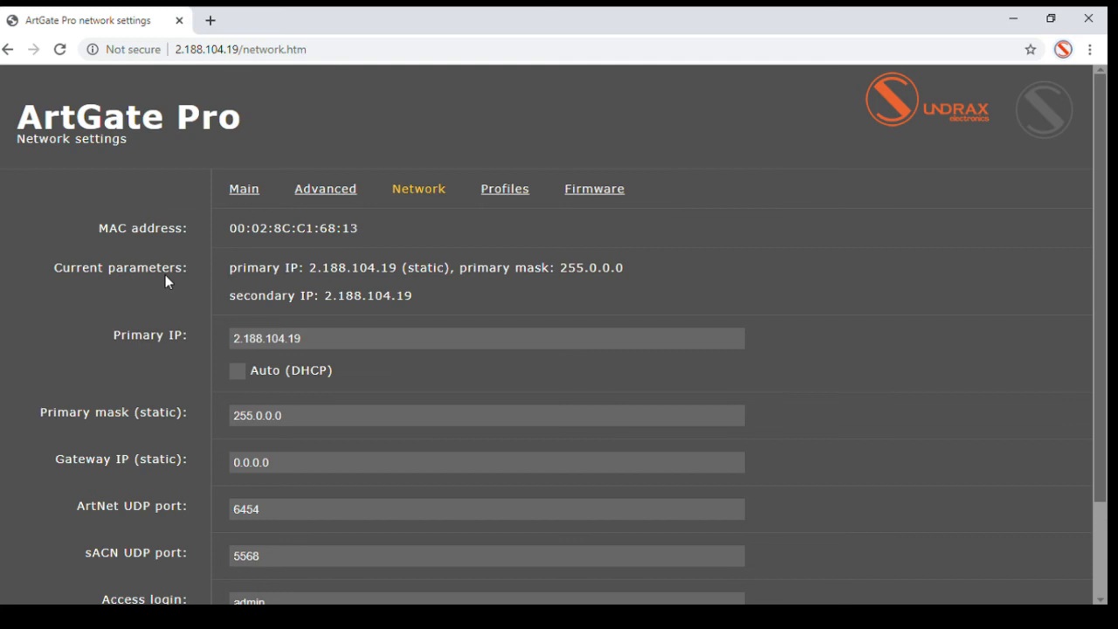
scroll(down, 3)
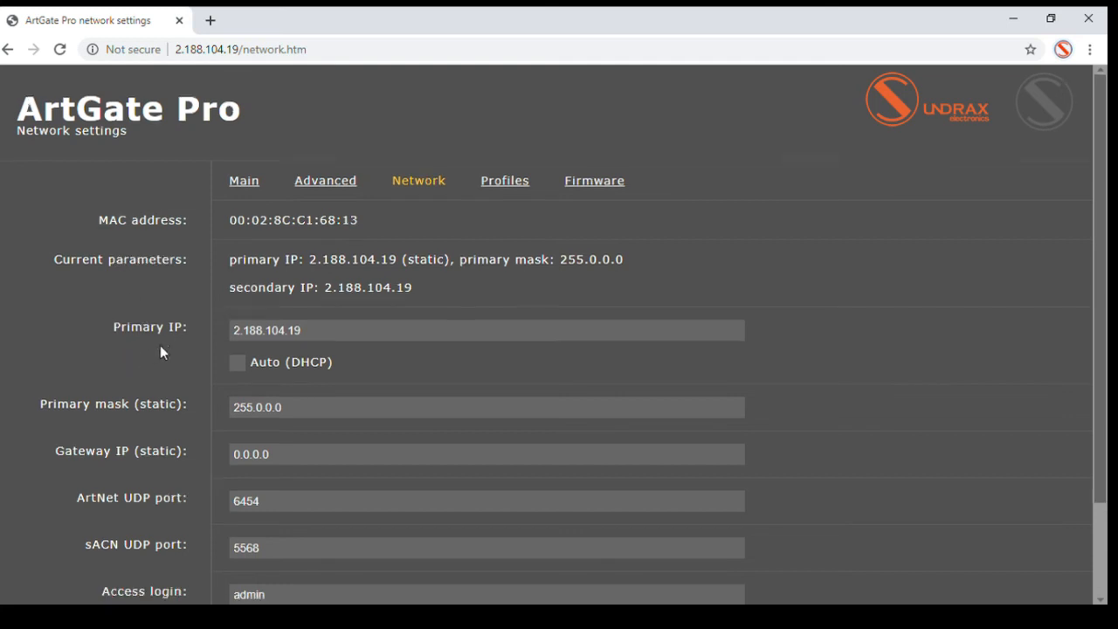
scroll(down, 3)
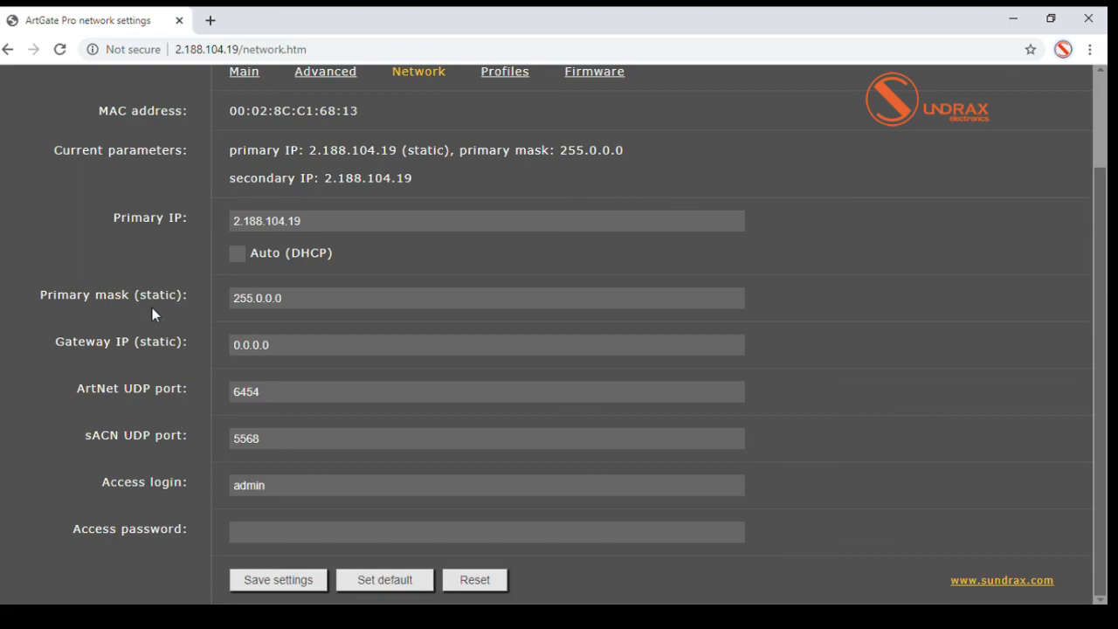
Show the Profiles page with current profile download and new profile upload options.
click(503, 72)
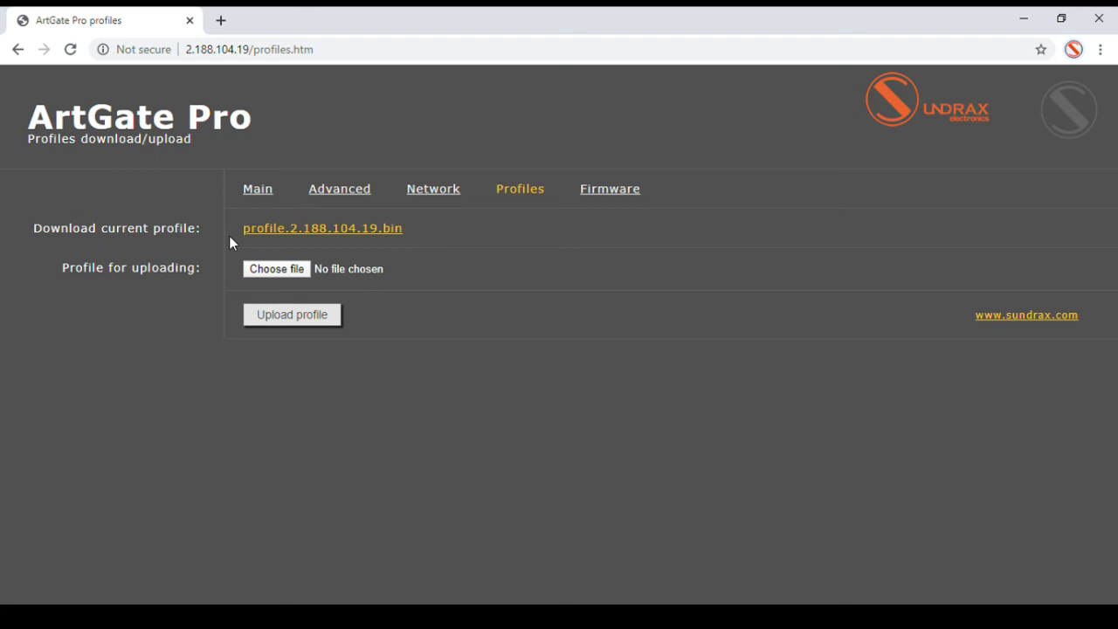
mouse_move(143, 294)
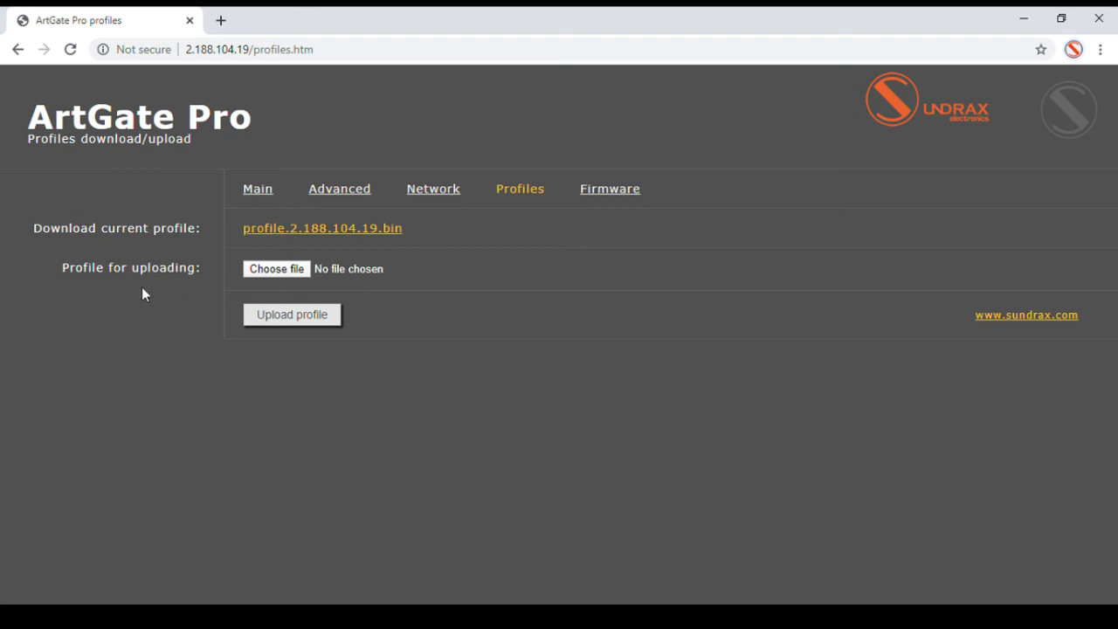
mouse_move(229, 280)
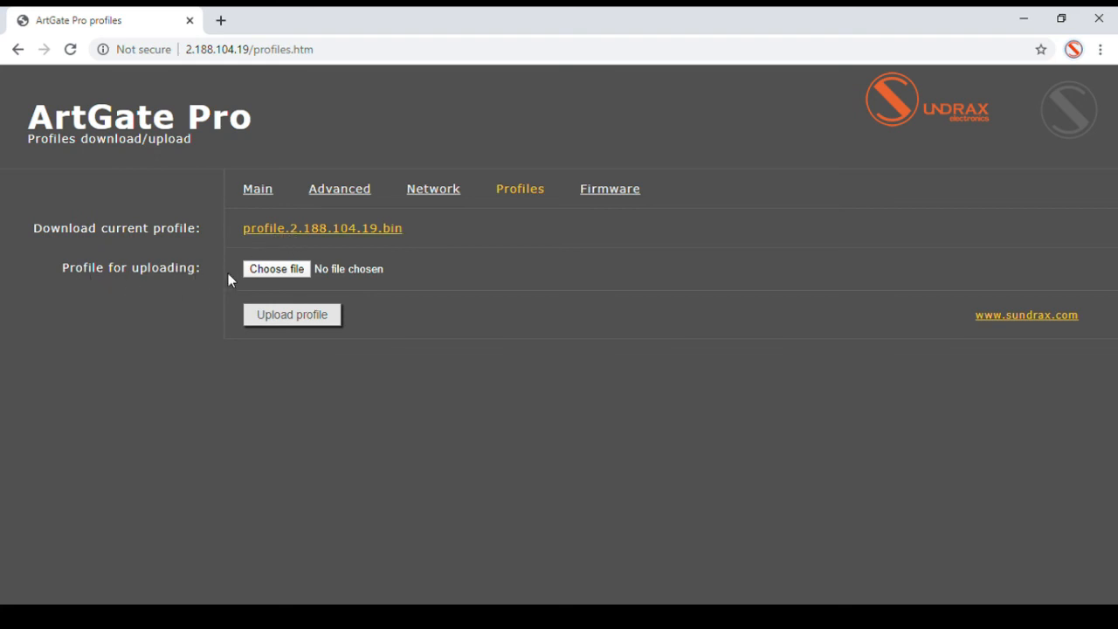
mouse_move(307, 299)
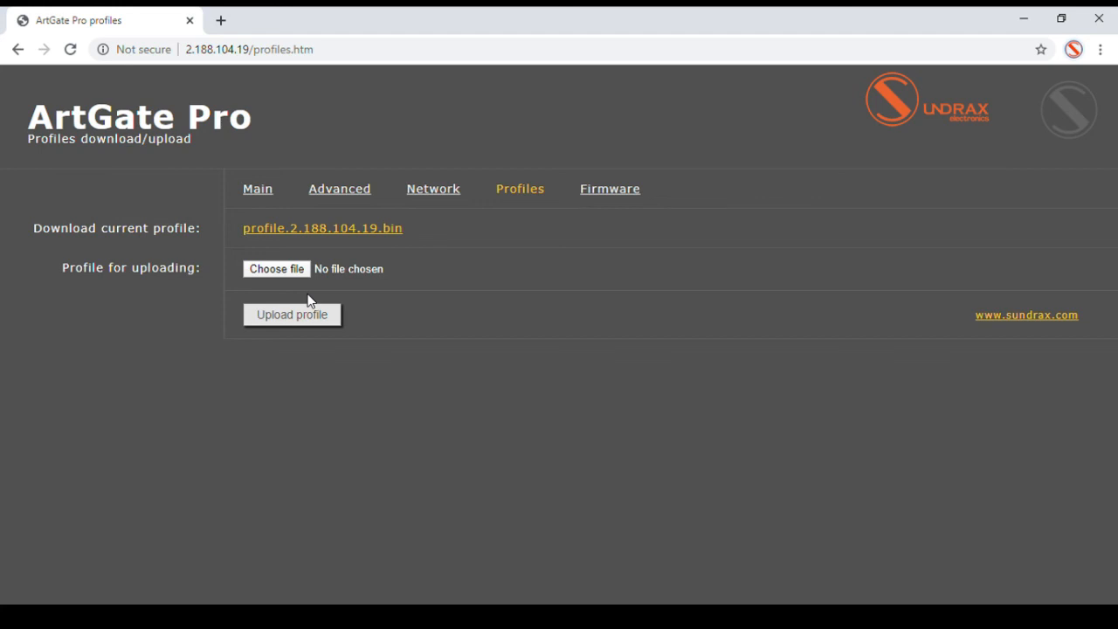
mouse_move(617, 199)
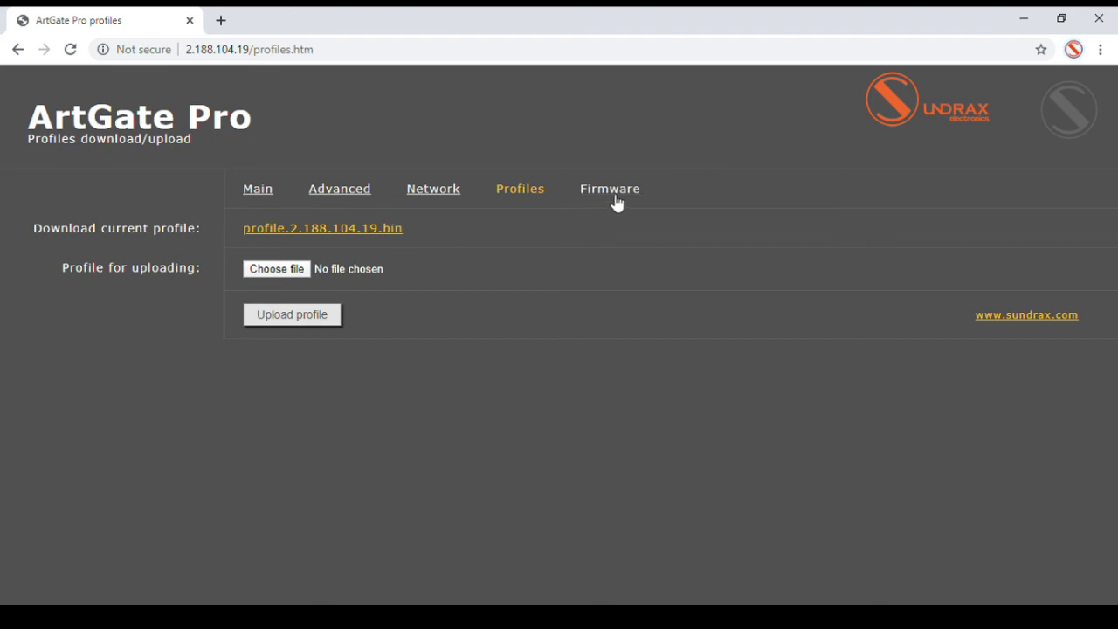
Show the Firmware page with version 4.09, reboot and firmware upload options.
click(608, 189)
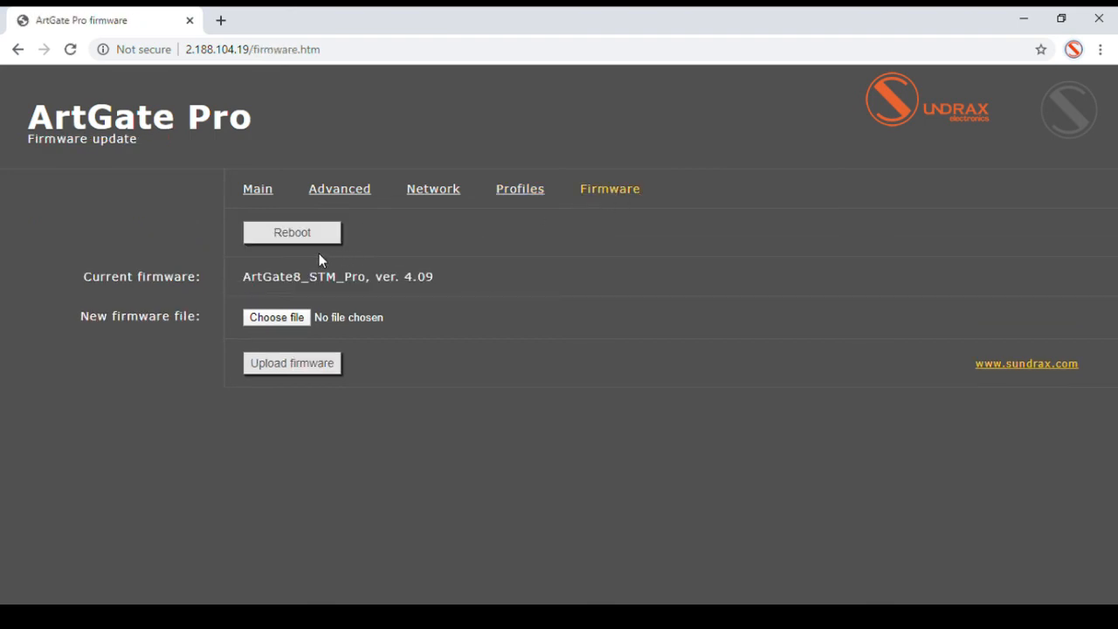
mouse_move(216, 294)
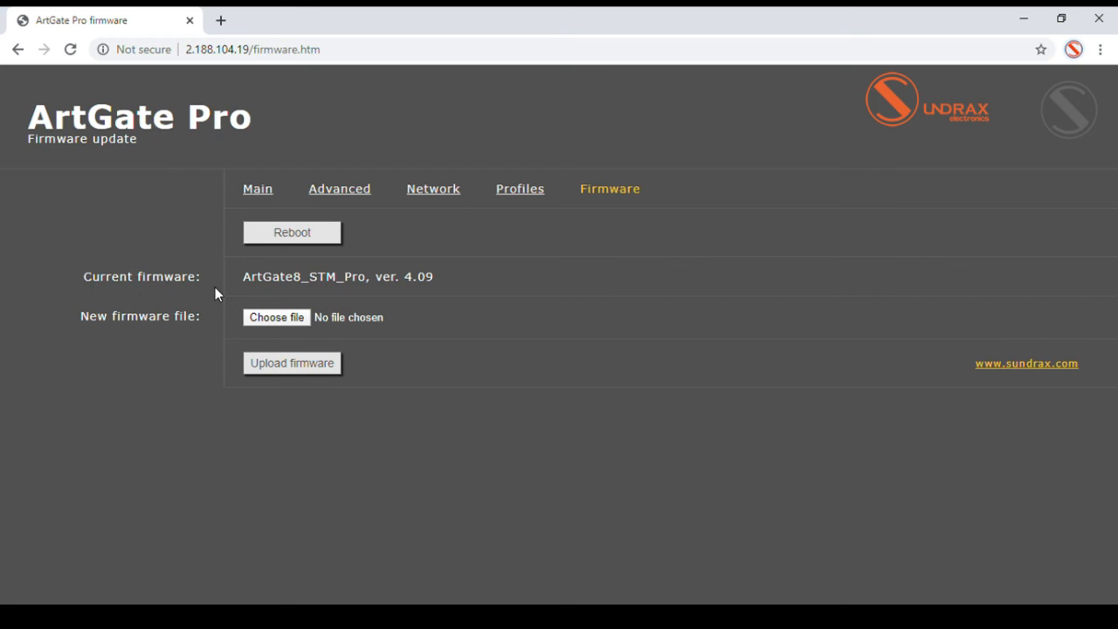
mouse_move(428, 290)
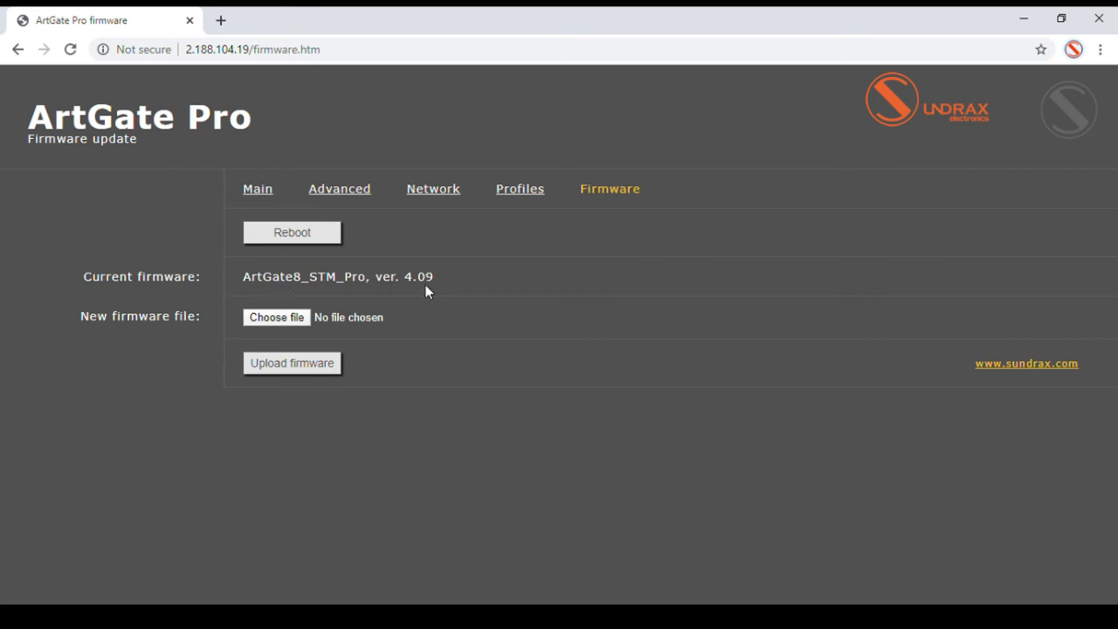